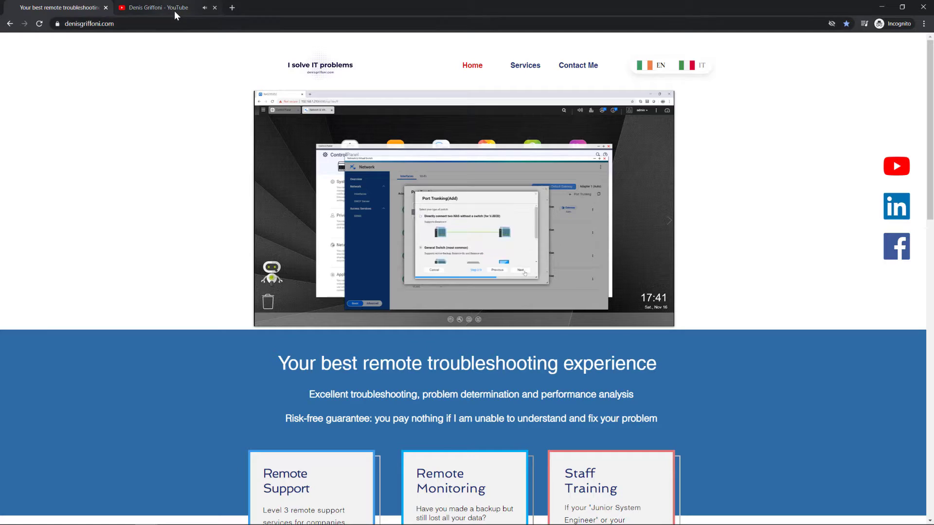
# - Switch from the denisgriffoni.com tab to the vSphere Client summary for MyLab Cluster
pyautogui.click(151, 8)
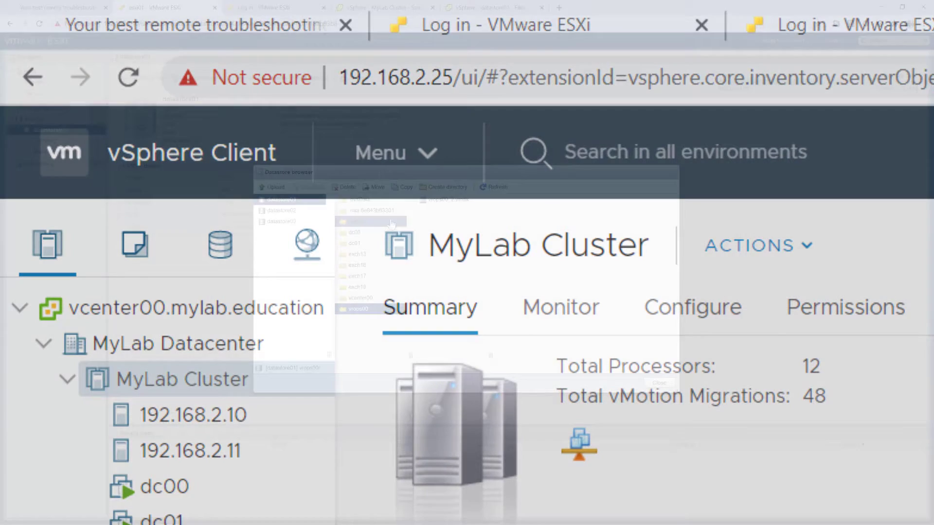
# - Delete the vrops00 folder from datastore01, close the datastore browser, and return to vCenter
pyautogui.click(347, 186)
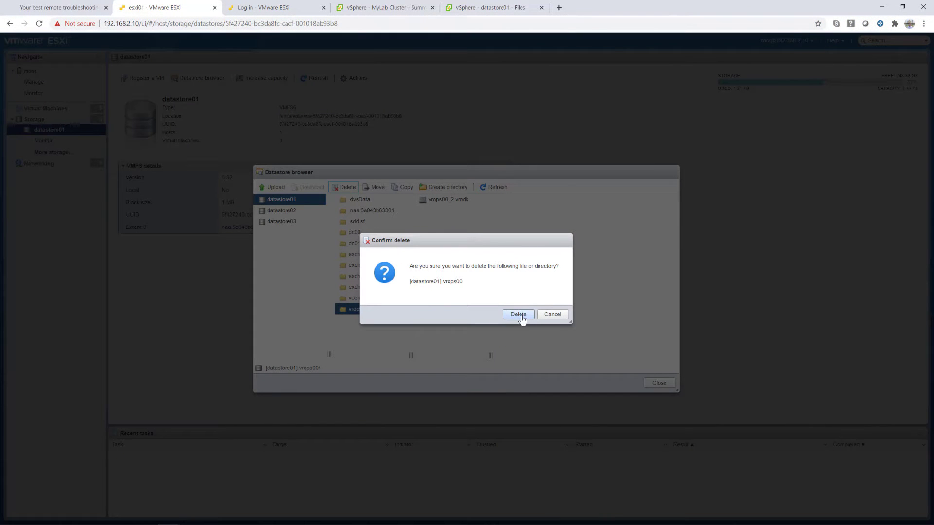
pyautogui.click(517, 314)
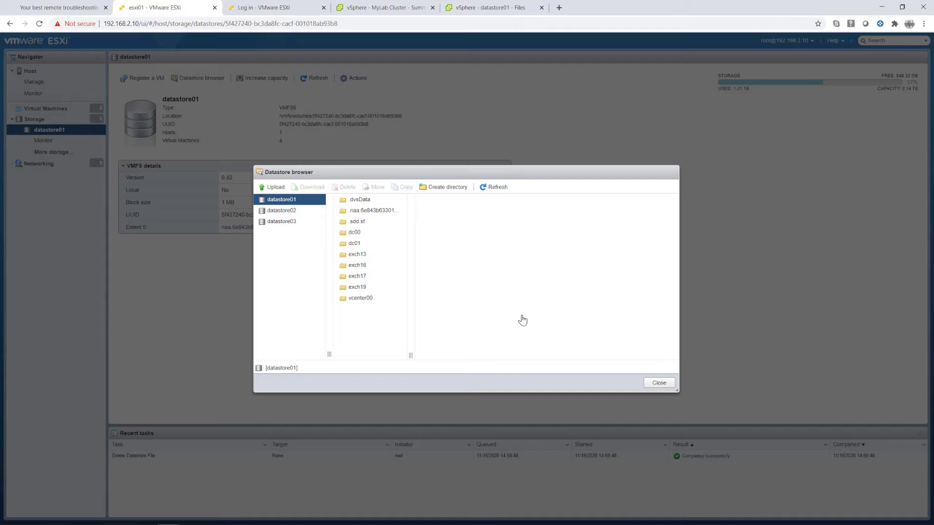
pyautogui.moveTo(760, 274)
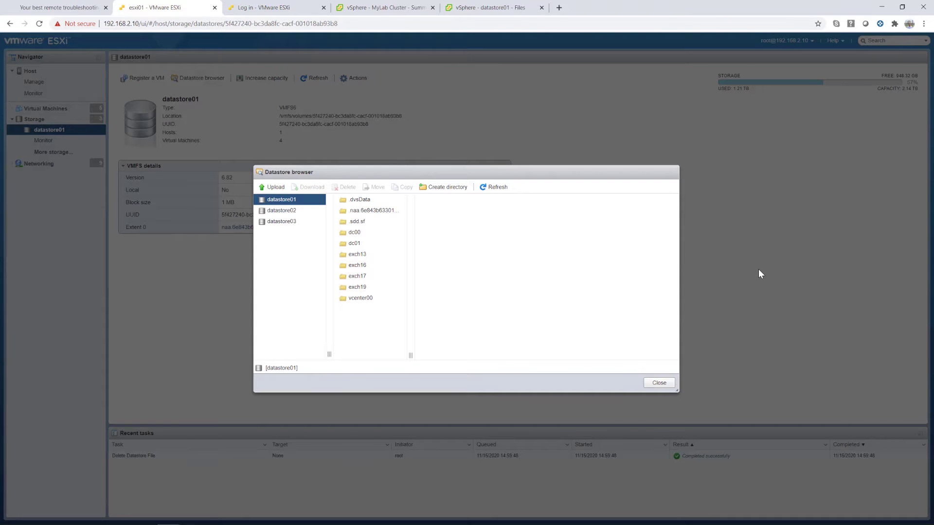
pyautogui.click(659, 383)
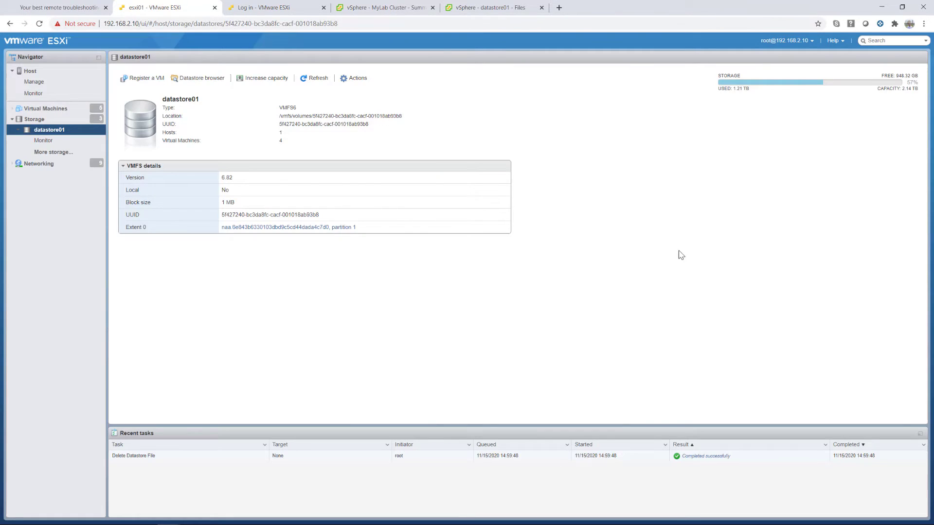
pyautogui.click(488, 7)
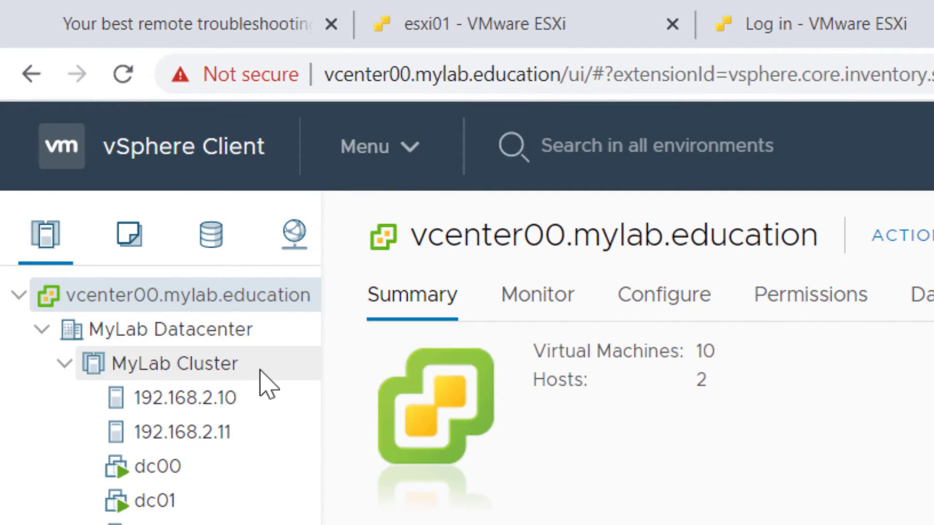
# - Show the Actions menu for MyLab Cluster on vcenter00.mylab.education
pyautogui.rightClick(175, 363)
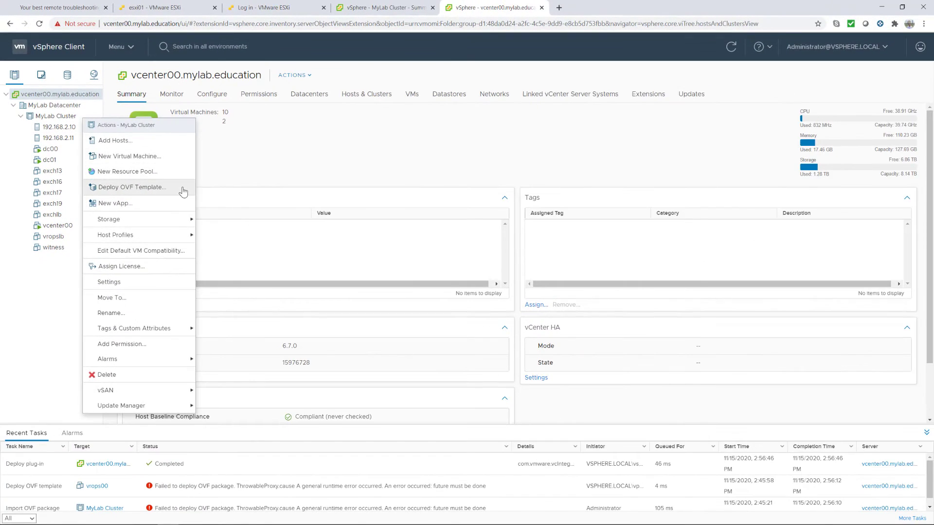